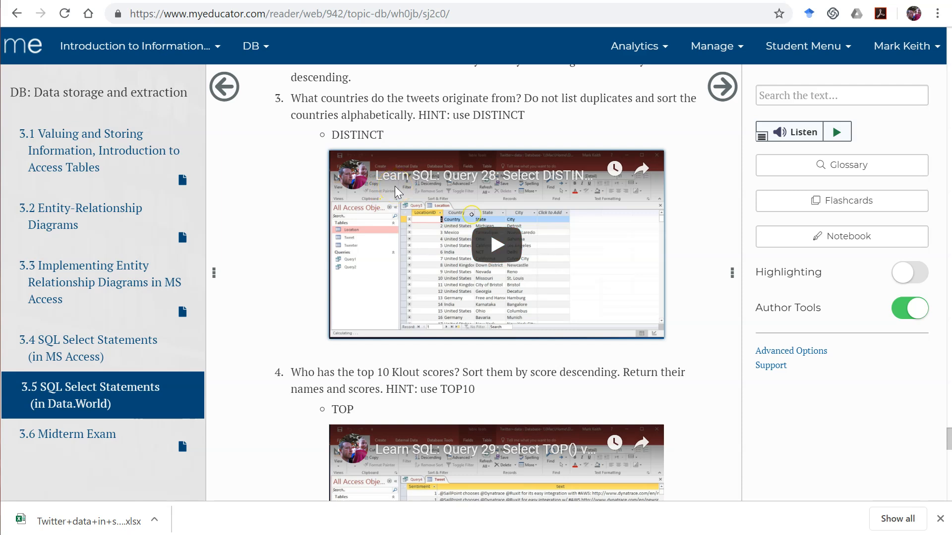
Write SELECT country FROM location ORDER BY country in a new SQL query, not yet run
left_click(358, 133)
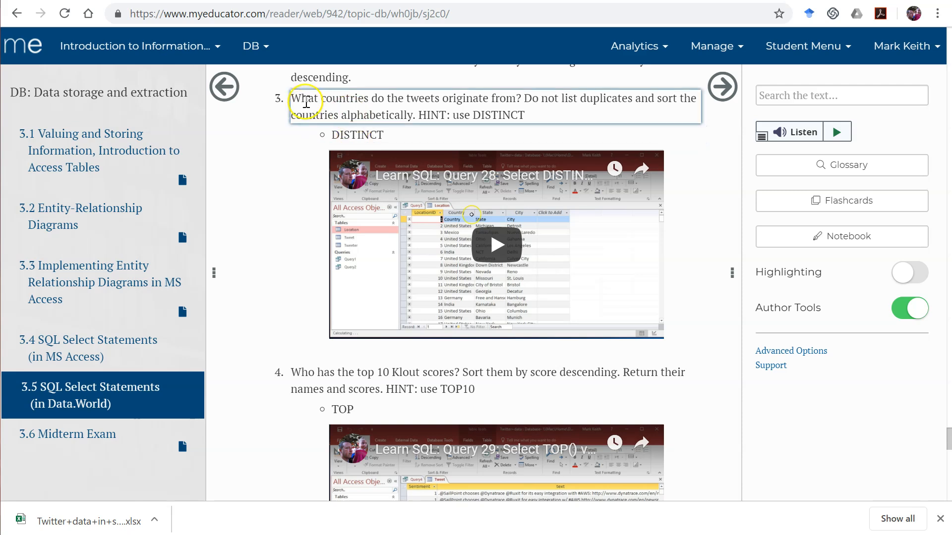
mouse_move(378, 107)
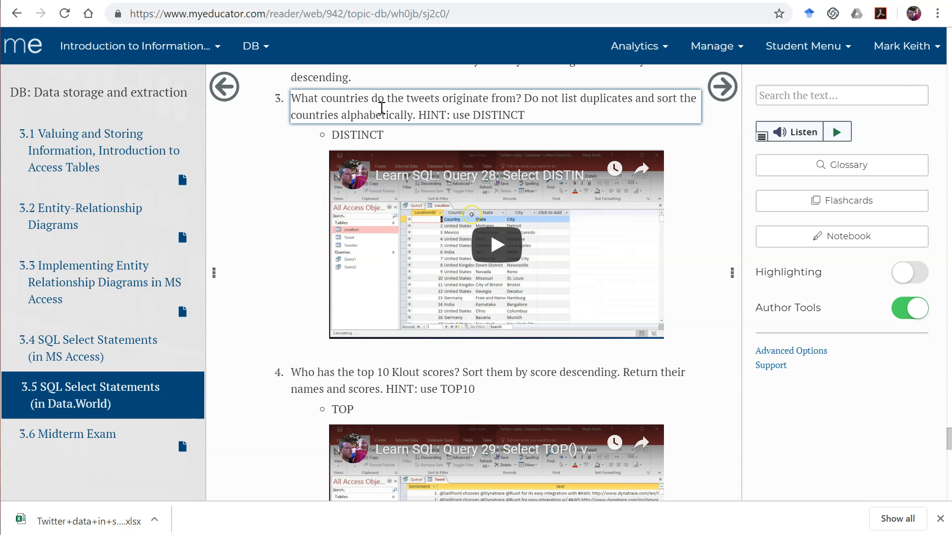
mouse_move(417, 143)
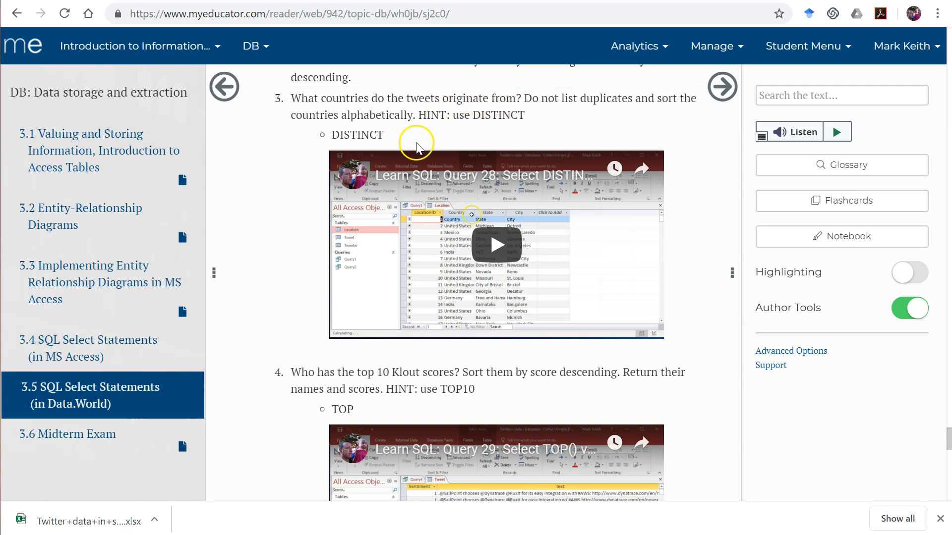
mouse_move(417, 147)
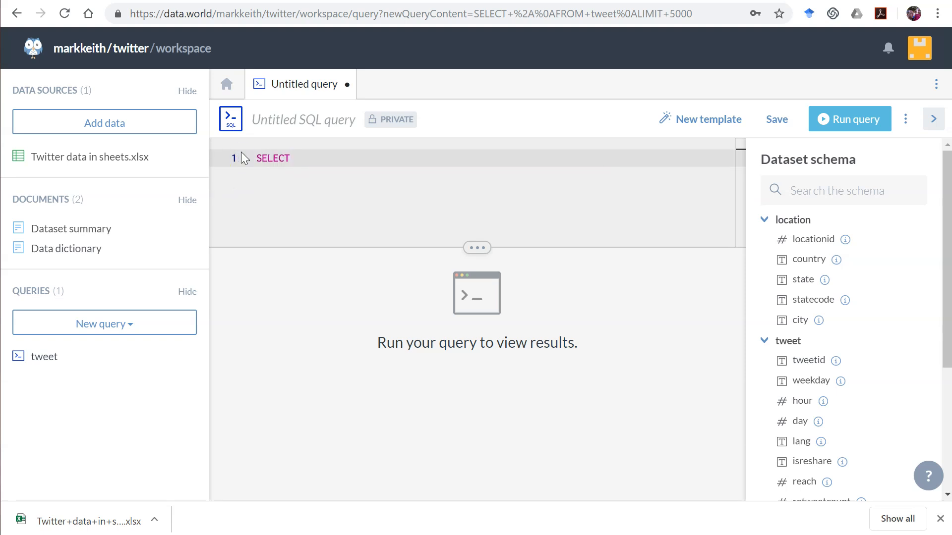
type("country")
type("FROM")
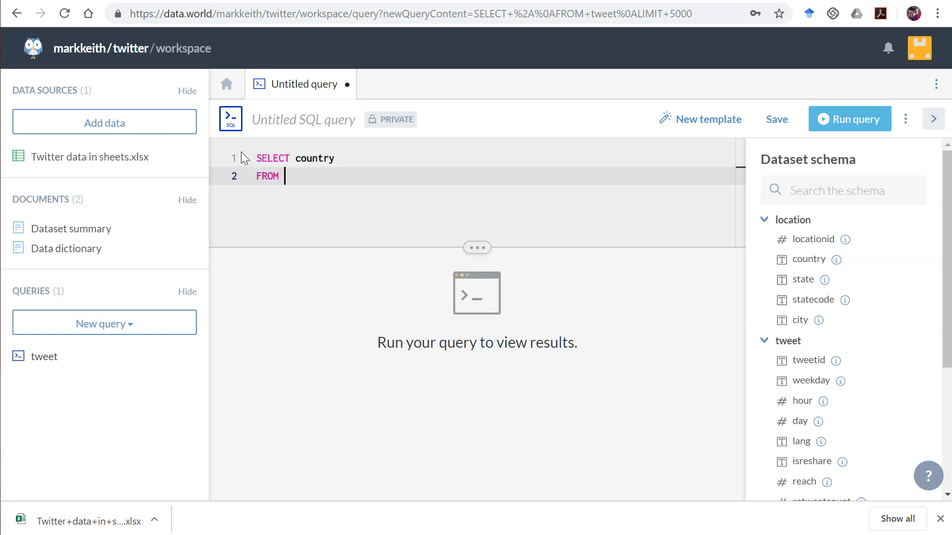
type("locatio")
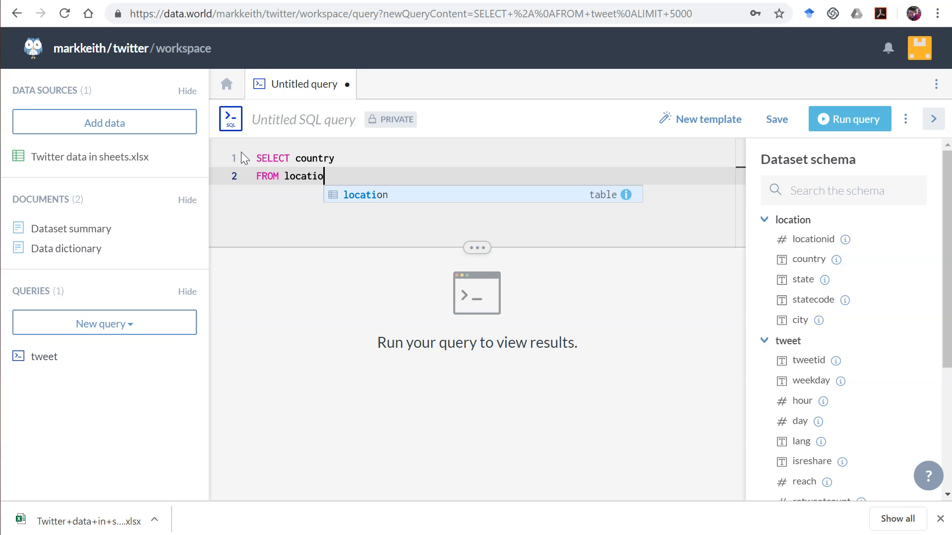
type("0")
type("ORDER BY")
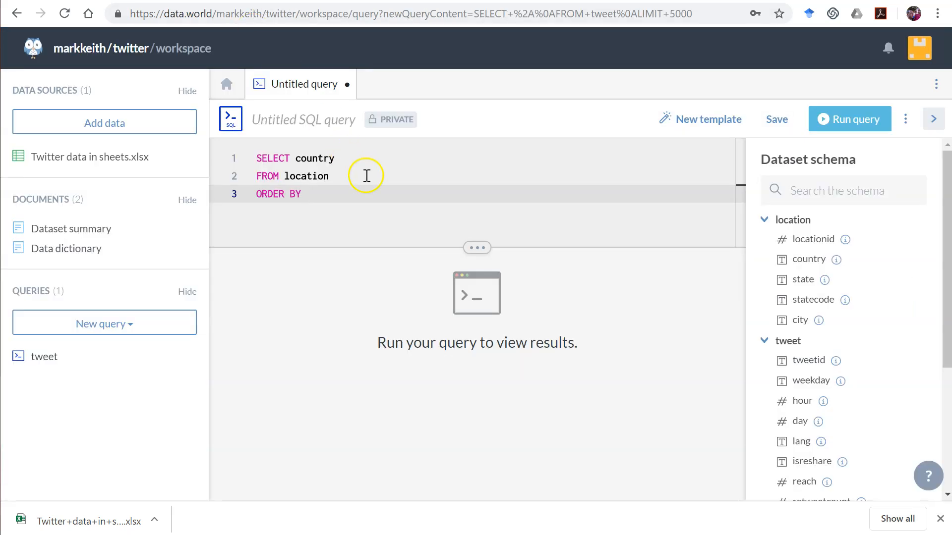
type("country")
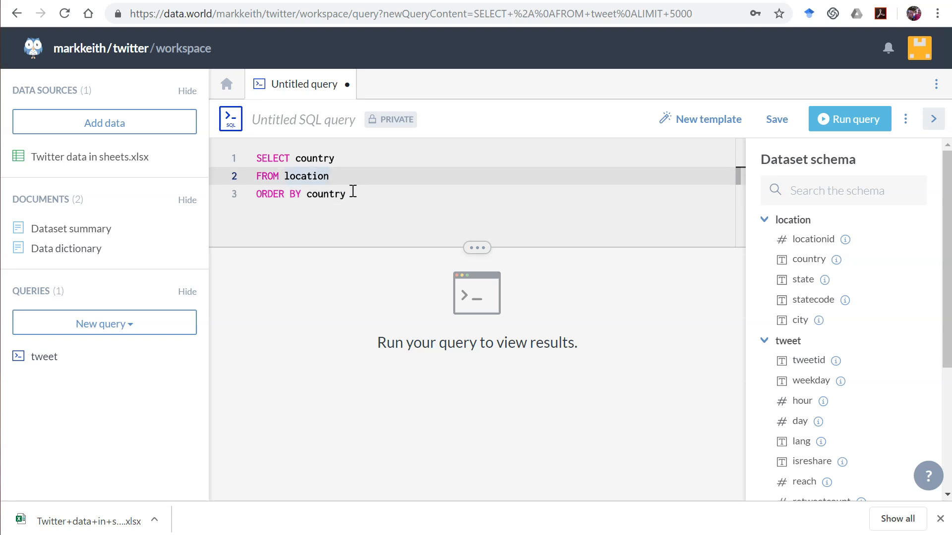
Run the query for 6,291 duplicated country rows, then view the Twitter data in sheets.xlsx source
left_click(849, 118)
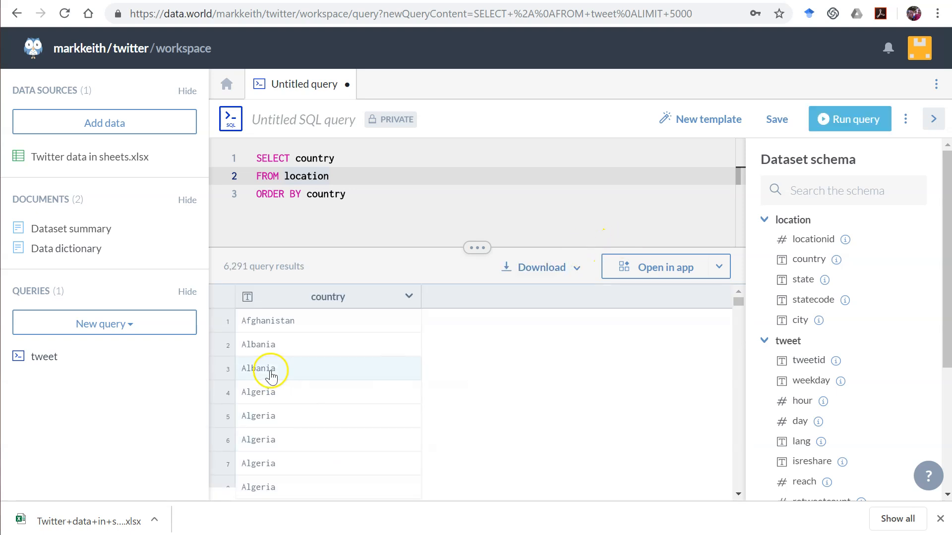
mouse_move(283, 374)
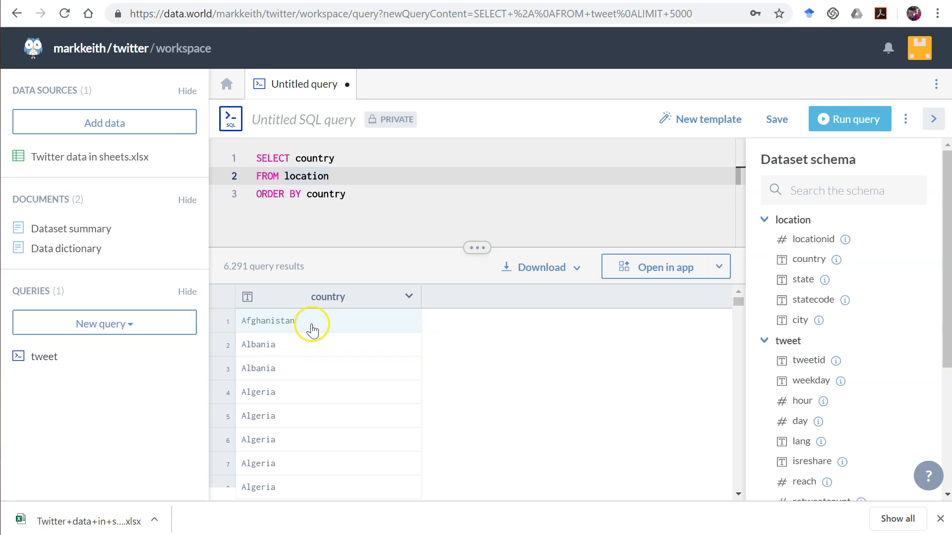
mouse_move(387, 344)
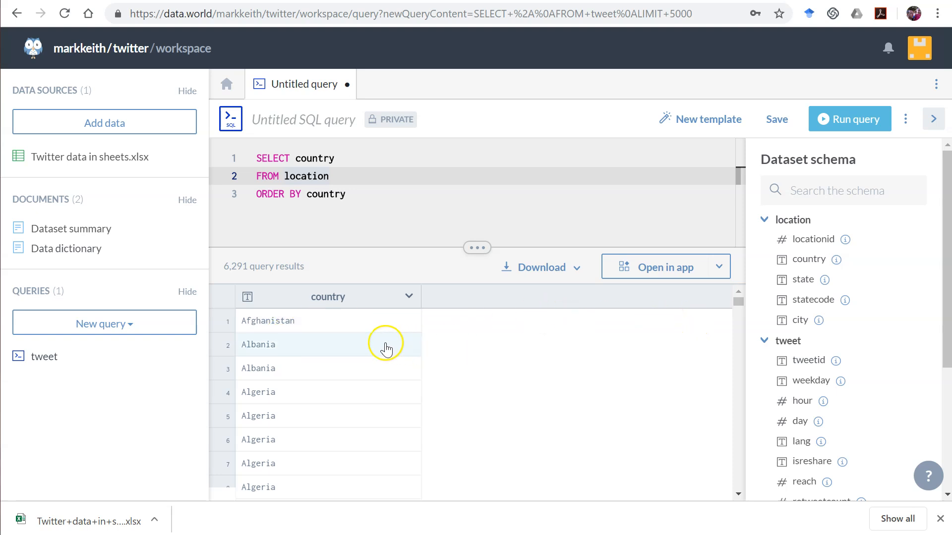
mouse_move(324, 357)
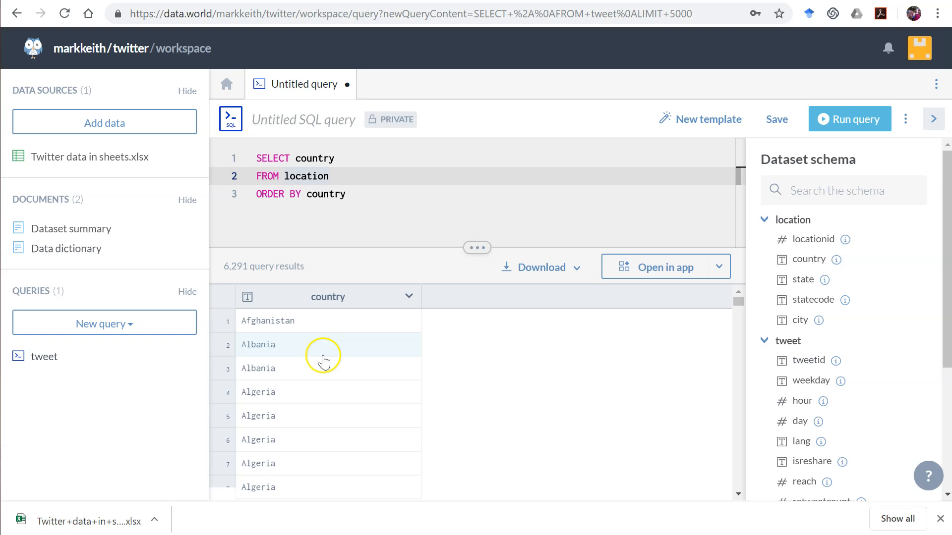
mouse_move(650, 342)
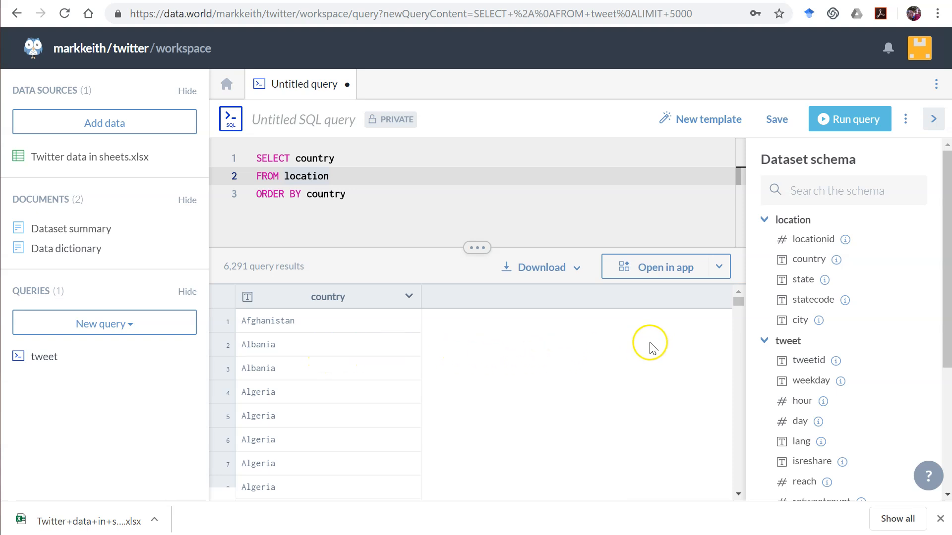
mouse_move(71, 229)
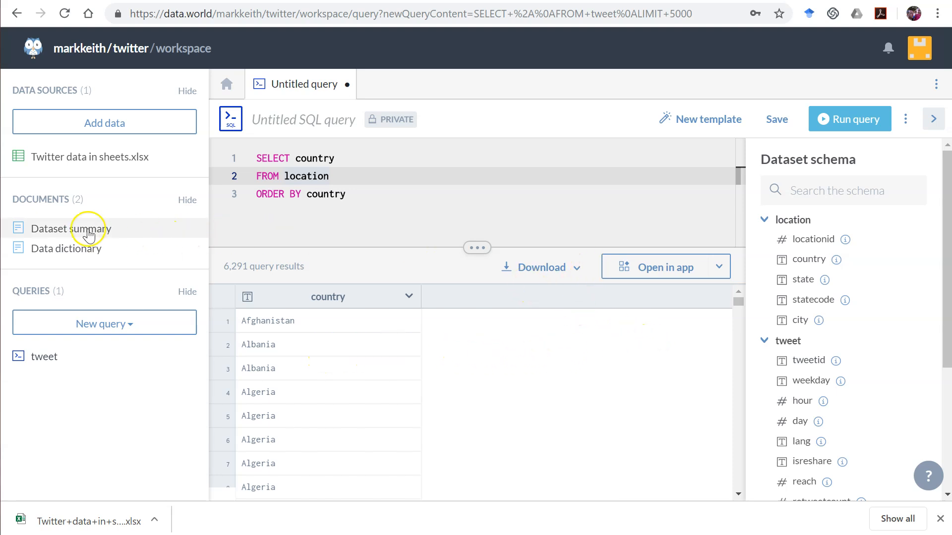
left_click(91, 156)
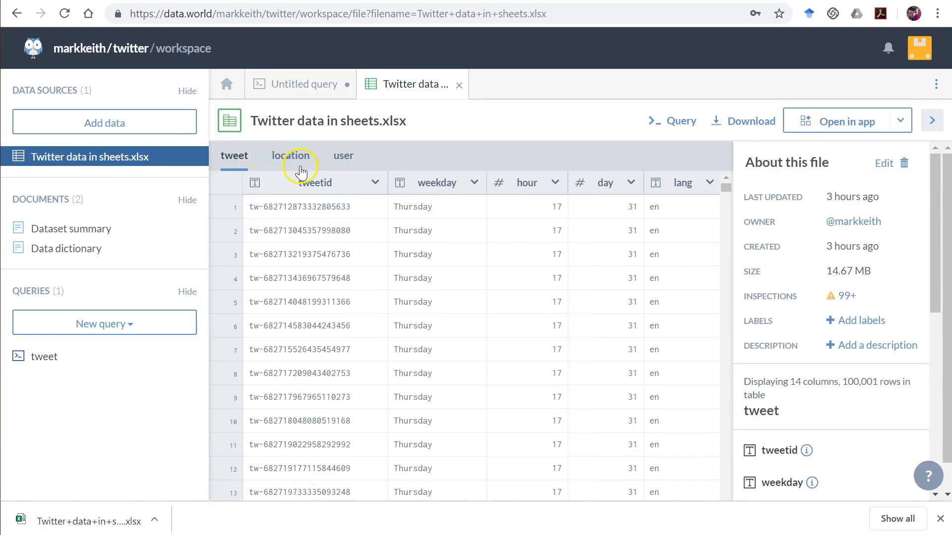
mouse_move(155, 199)
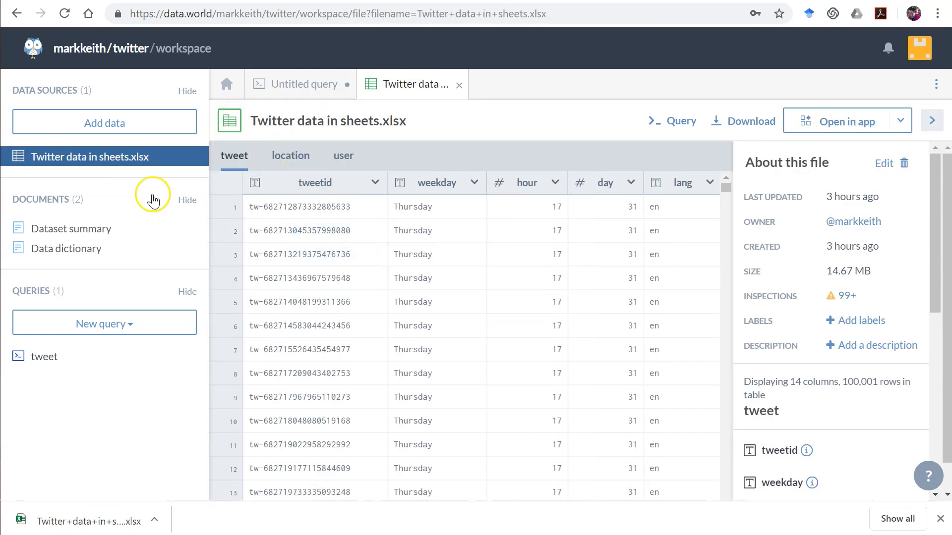
left_click(290, 155)
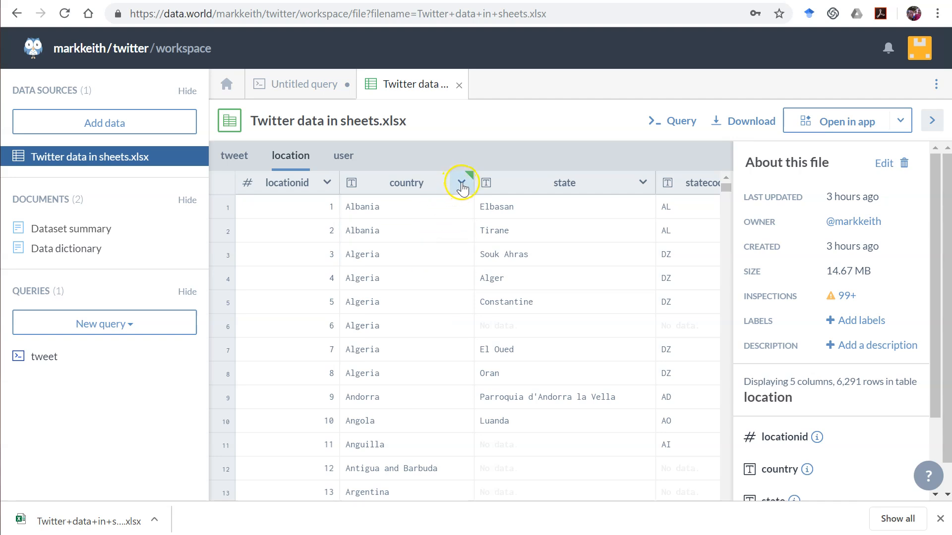
left_click(461, 183)
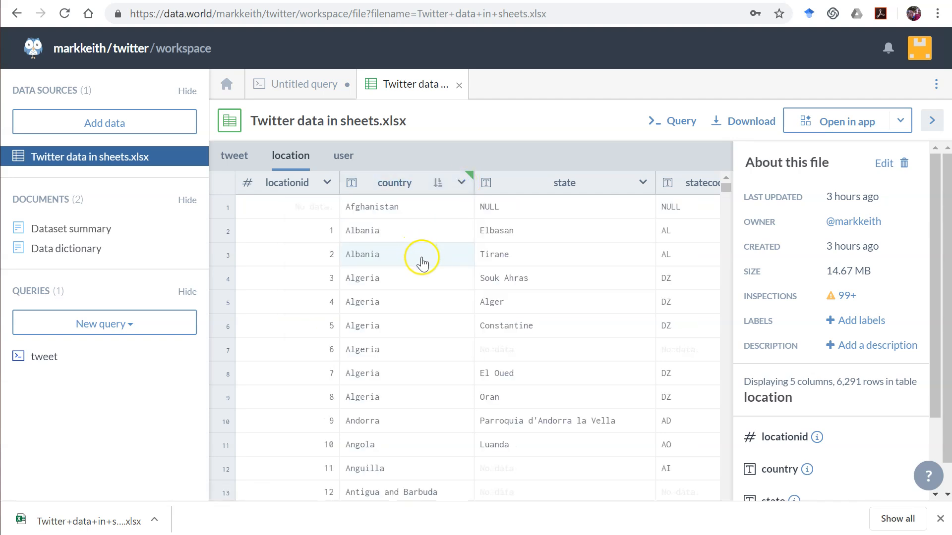
mouse_move(466, 209)
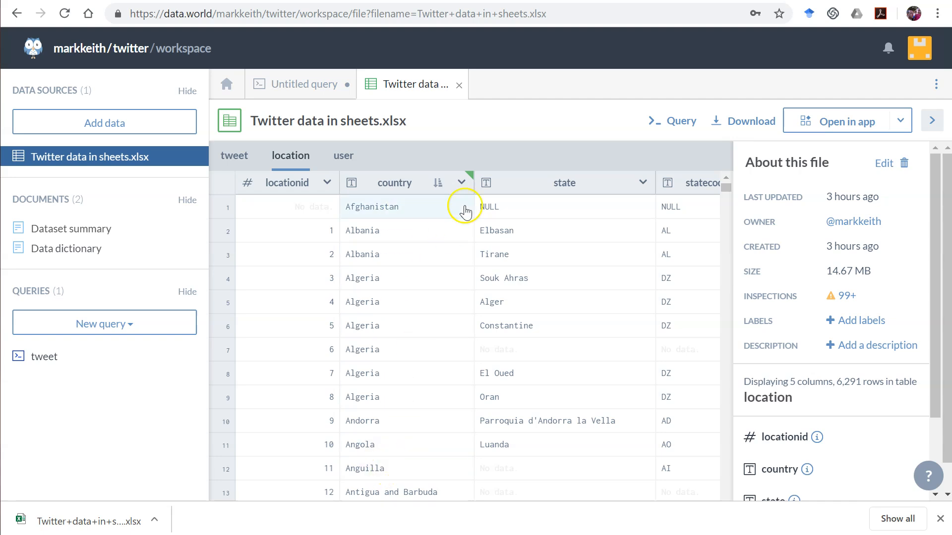
mouse_move(515, 364)
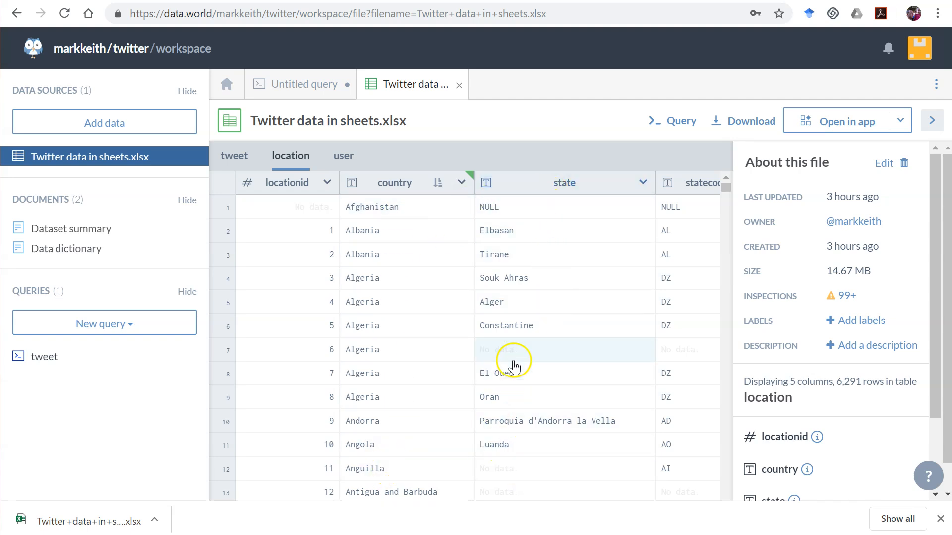
left_click(564, 302)
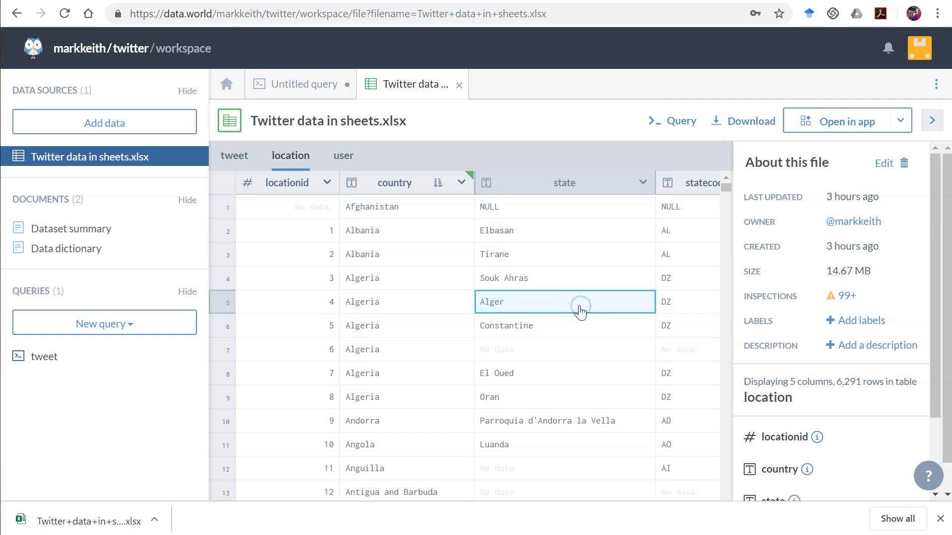
scroll("right", 3)
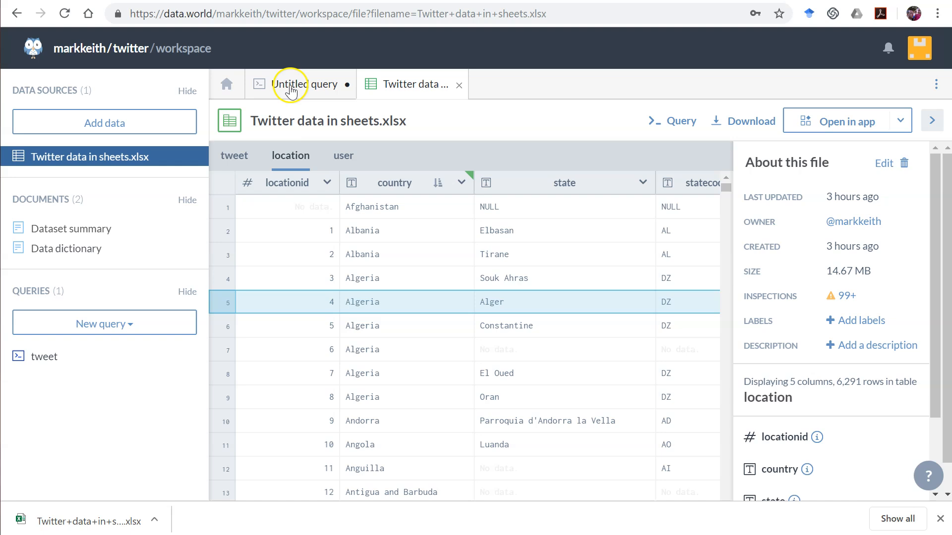
Change the query to SELECT DISTINCT country and run it for 177 unique countries
left_click(292, 84)
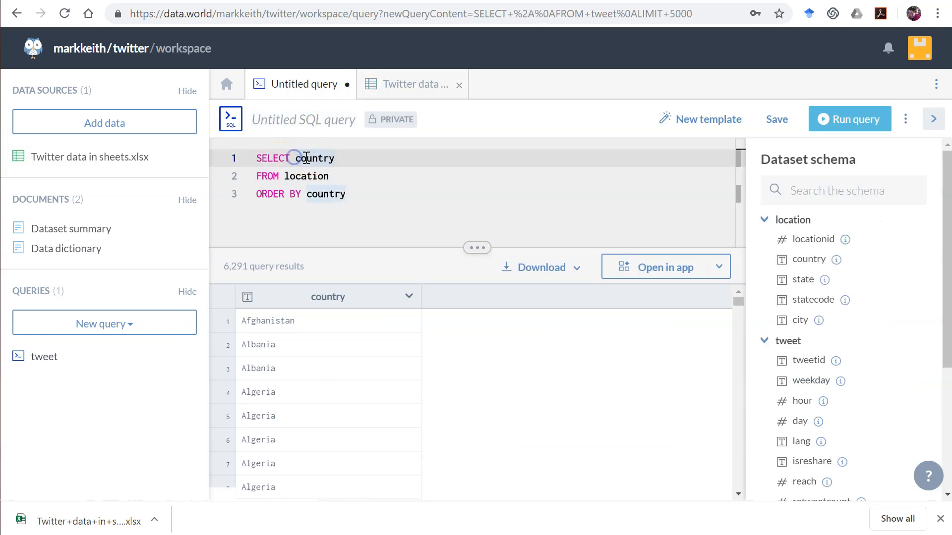
type("DISTINCT")
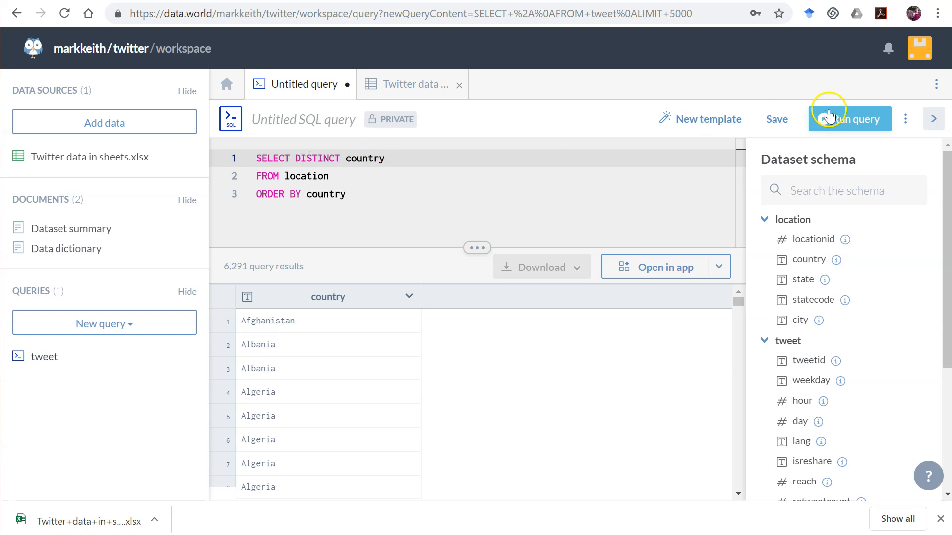
left_click(850, 119)
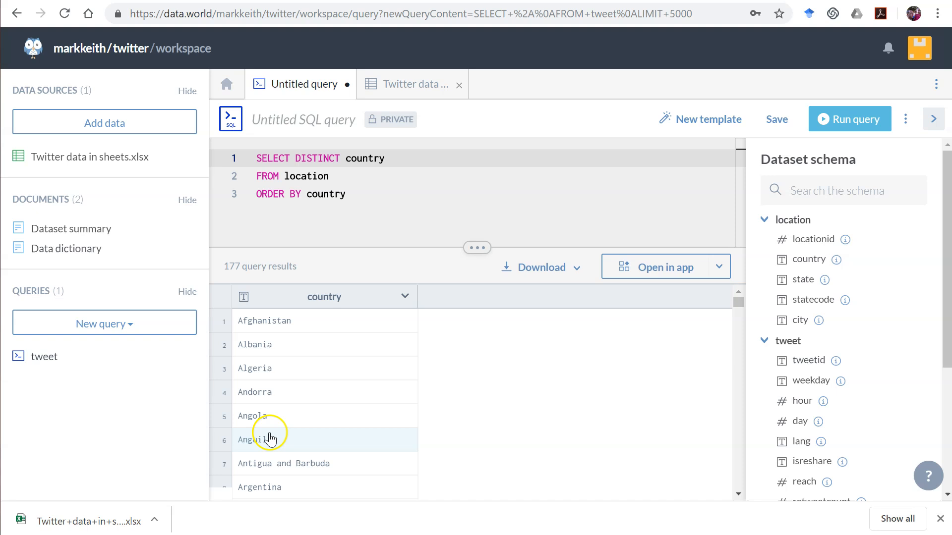
mouse_move(315, 384)
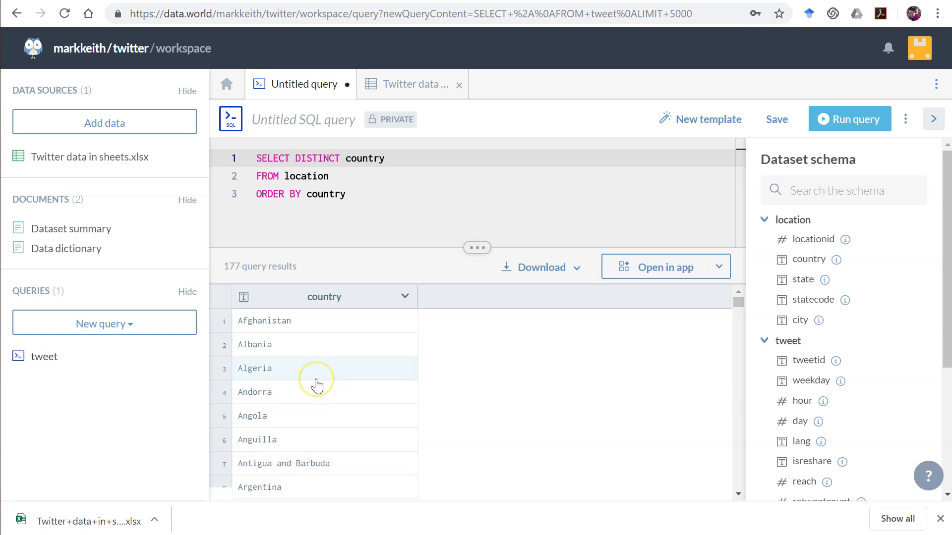
mouse_move(326, 298)
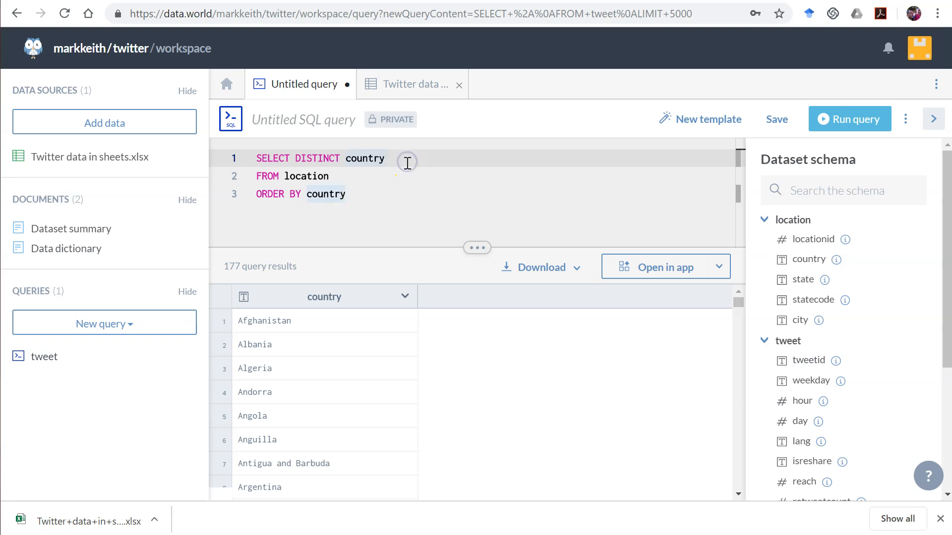
mouse_move(405, 166)
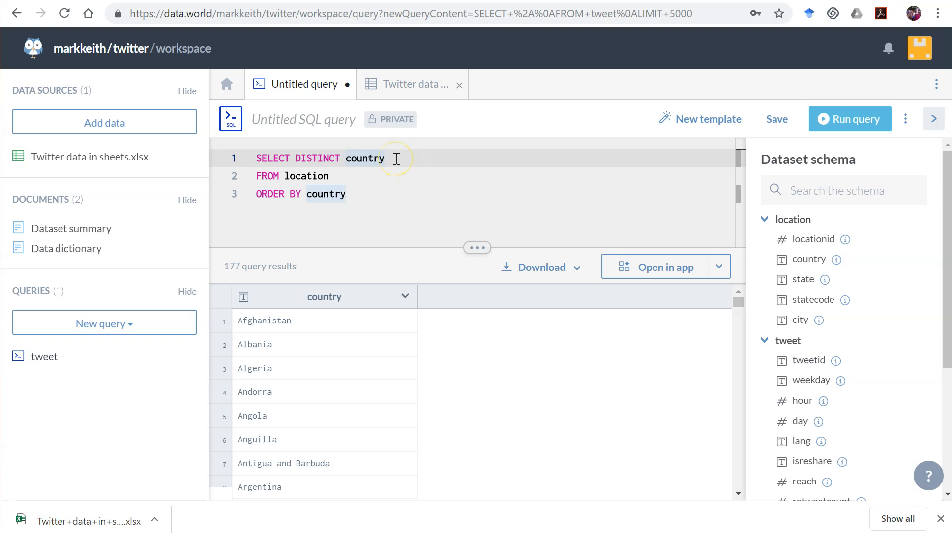
Run DISTINCT country, city for 5,843 pairs, then revert to DISTINCT country and rerun
type(", city")
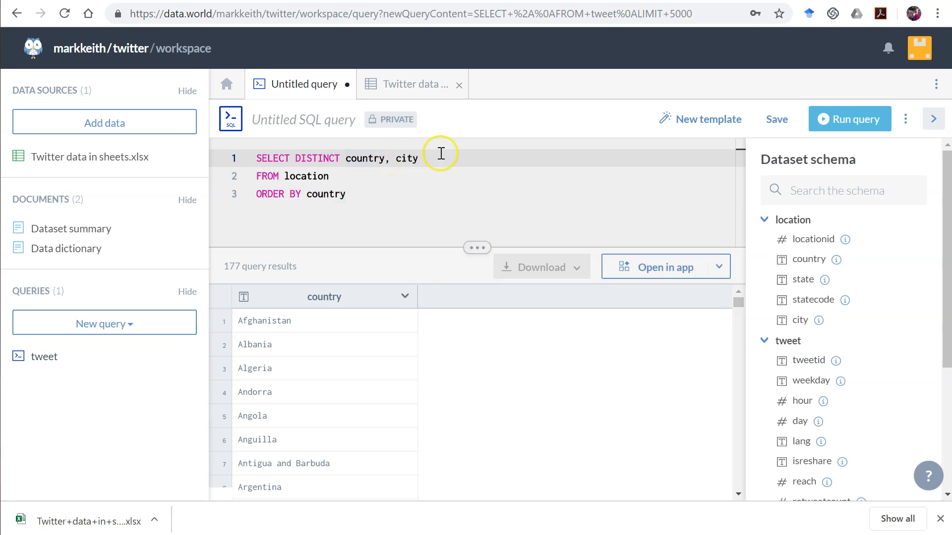
left_click(848, 118)
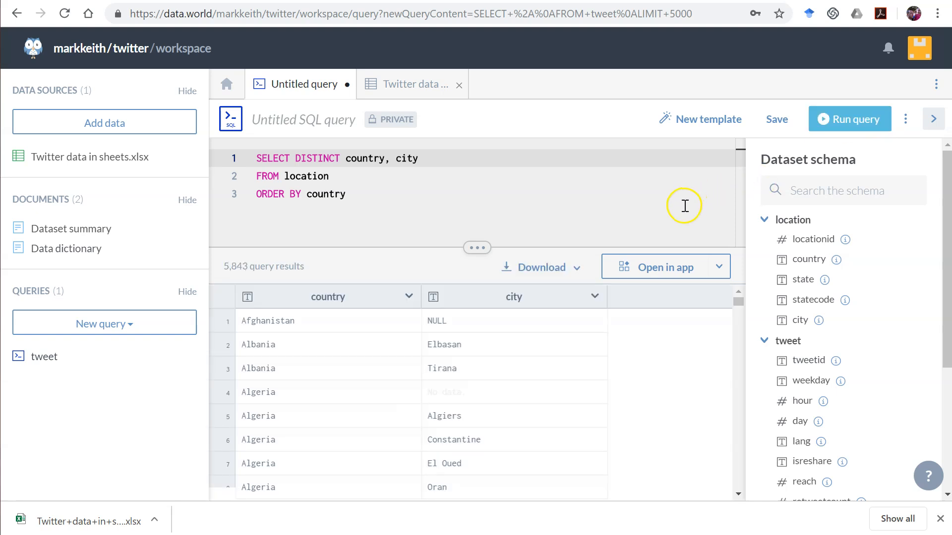
mouse_move(473, 350)
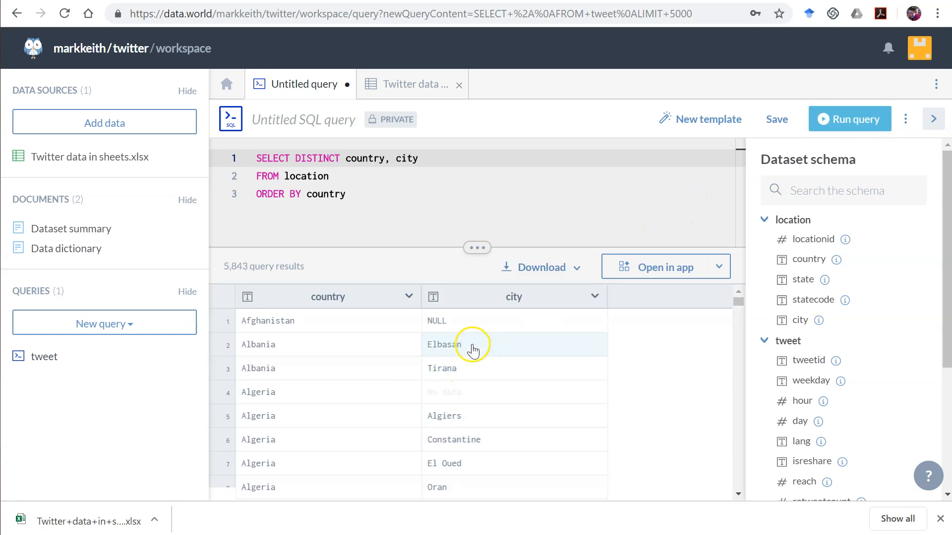
mouse_move(310, 473)
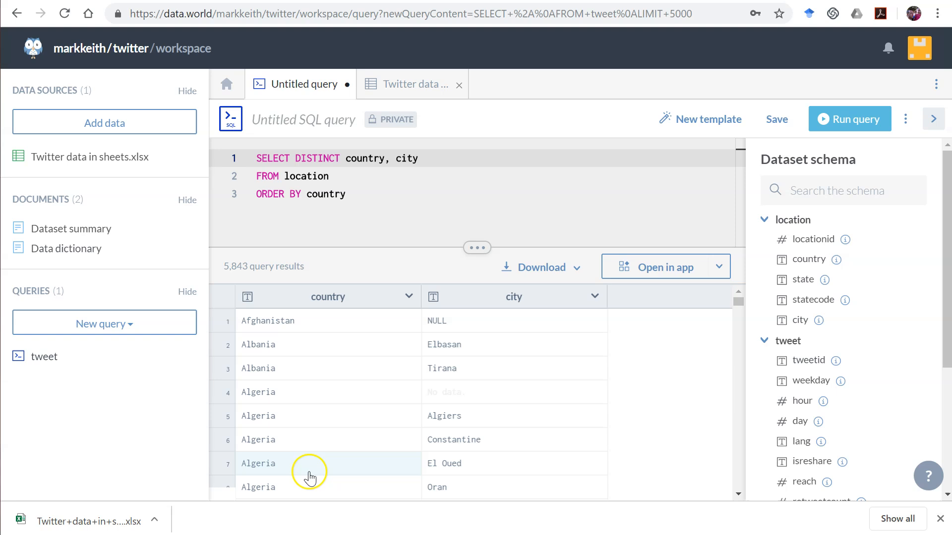
mouse_move(396, 348)
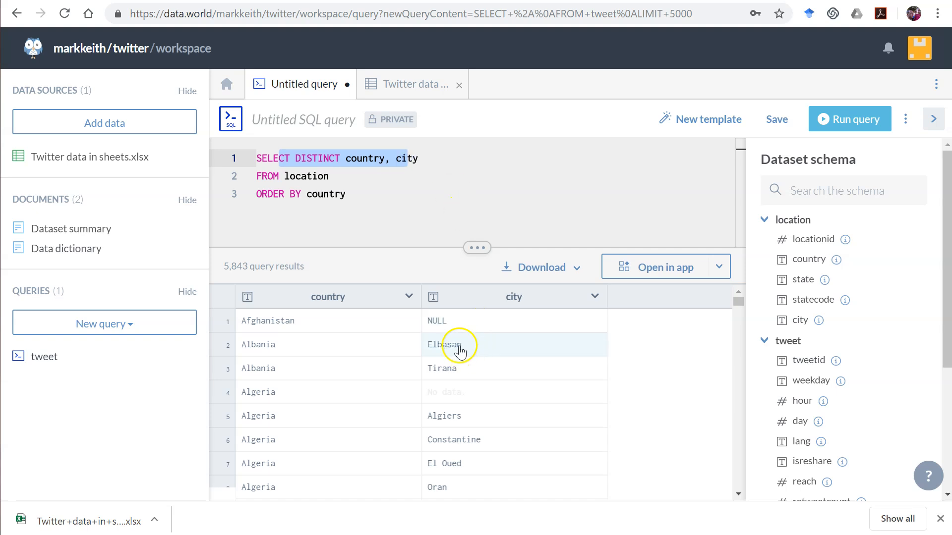
mouse_move(478, 392)
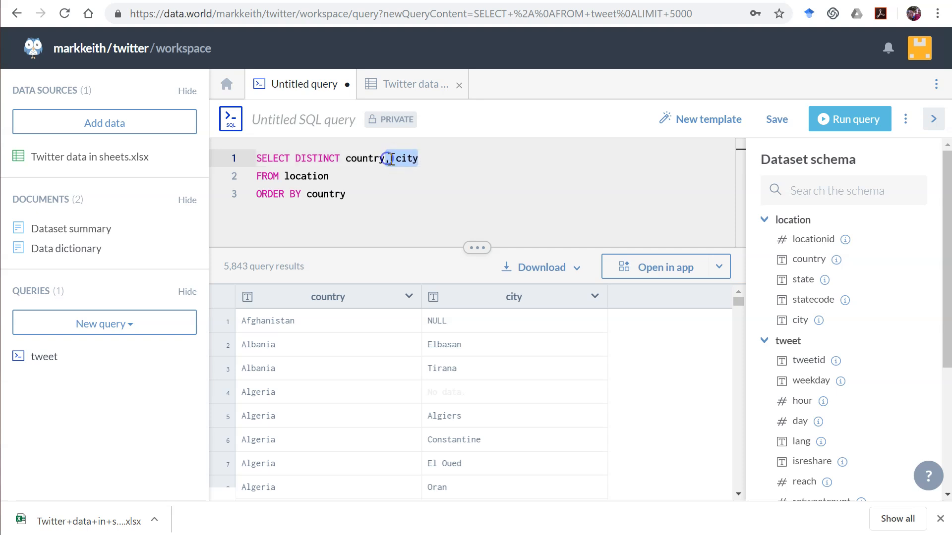
left_click(850, 119)
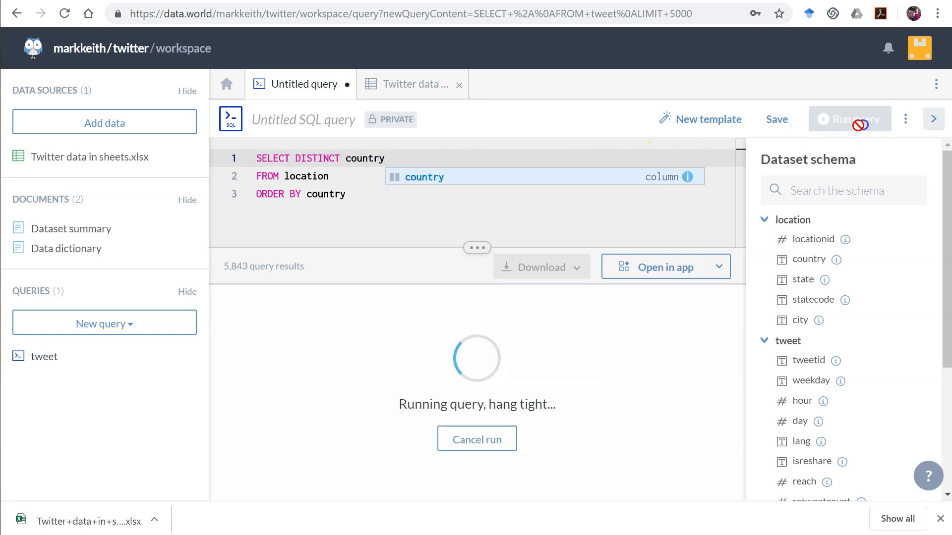